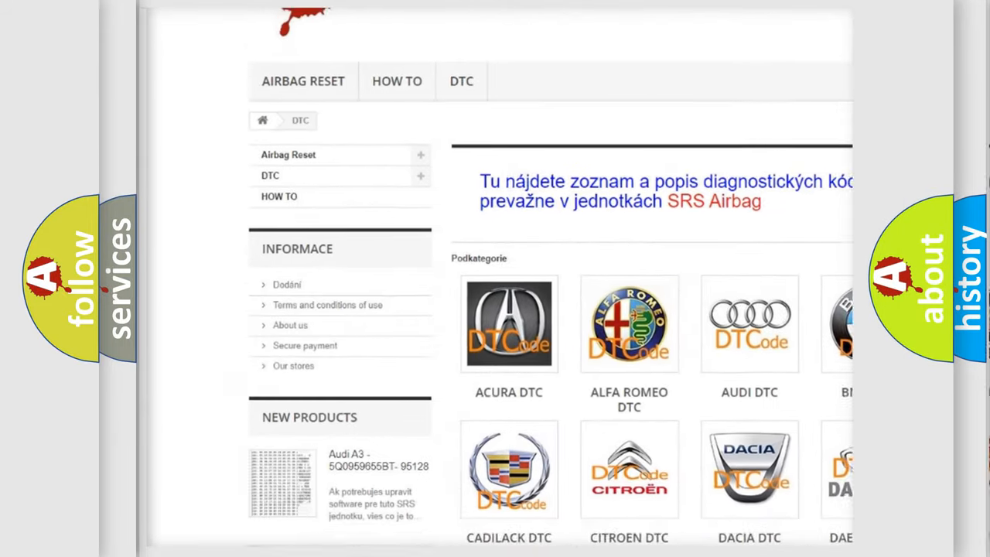
pyautogui.scroll(-3)
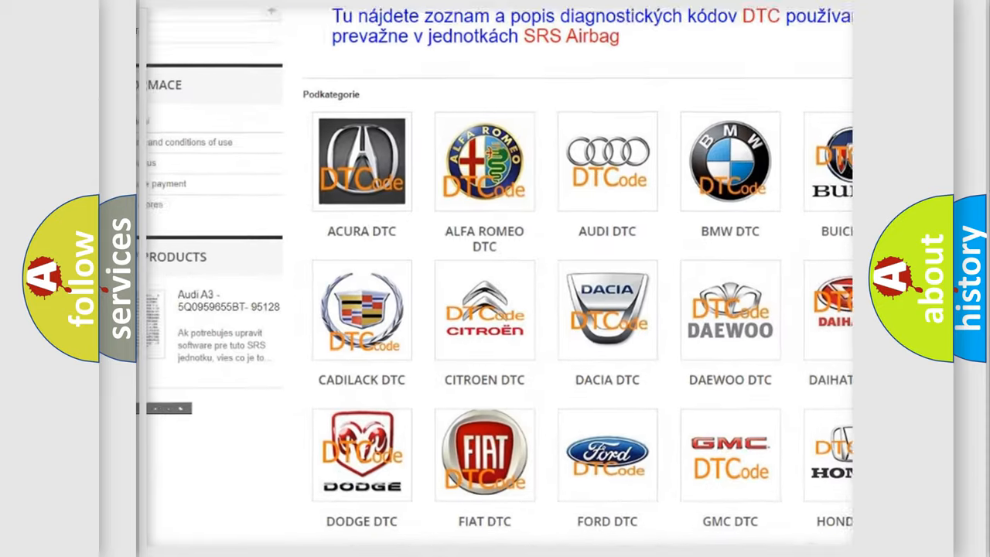
pyautogui.scroll(-3)
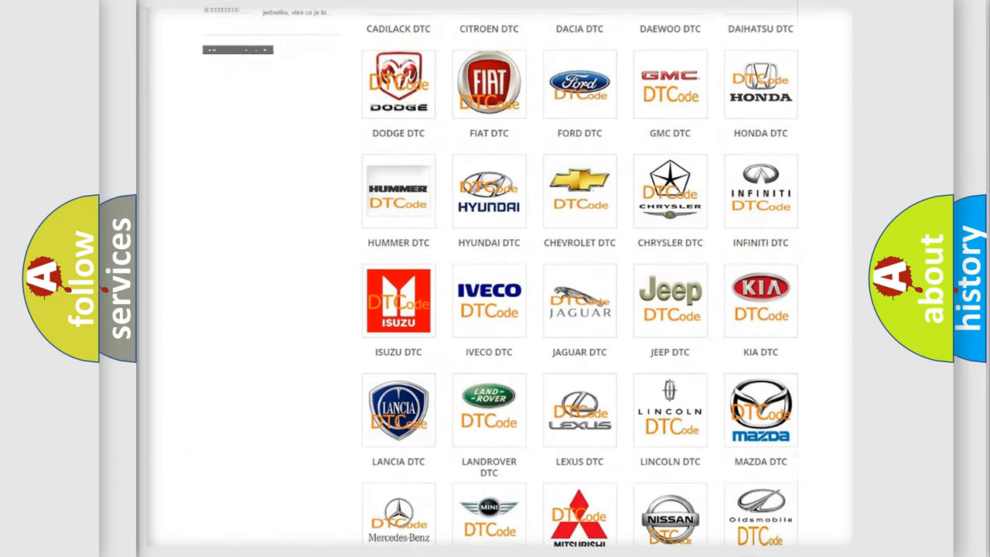
pyautogui.scroll(-3)
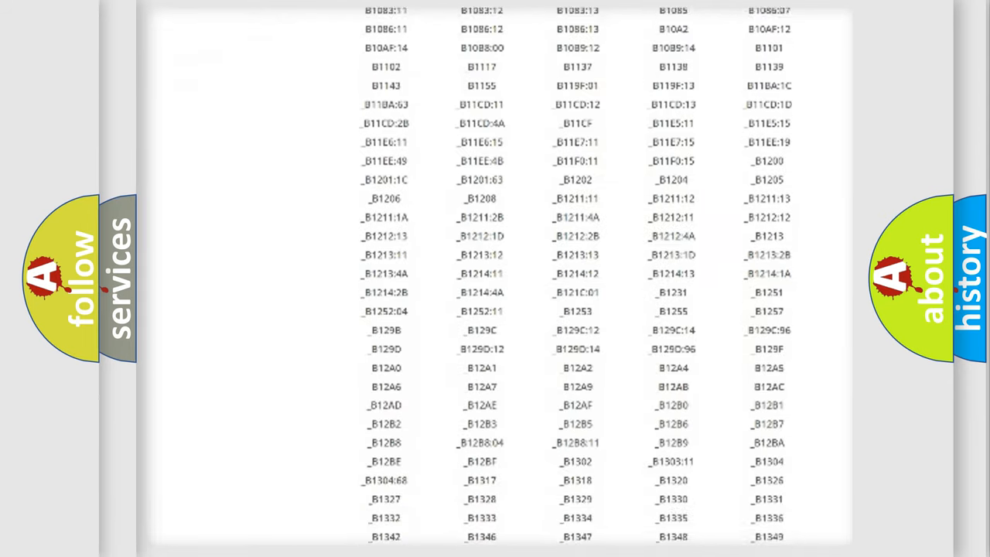
pyautogui.scroll(-3)
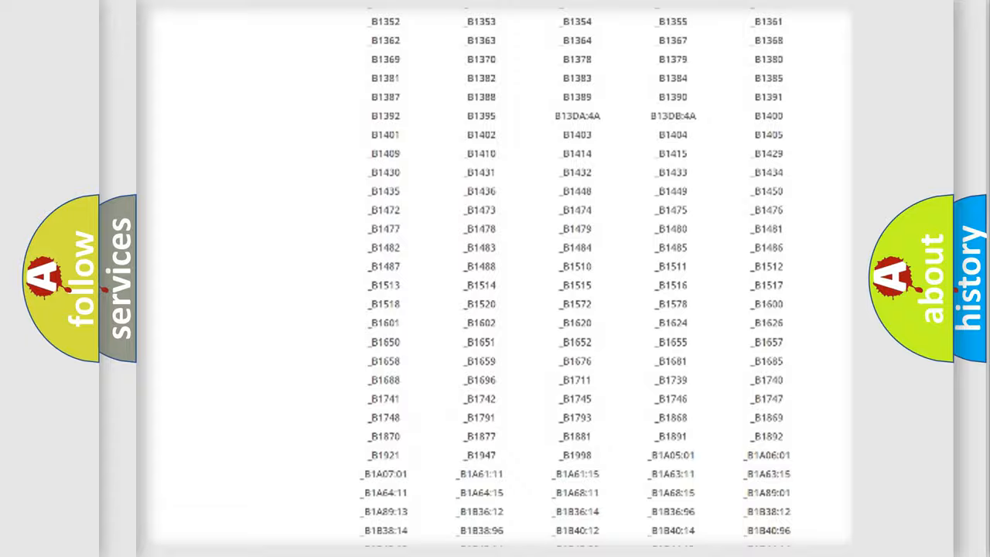